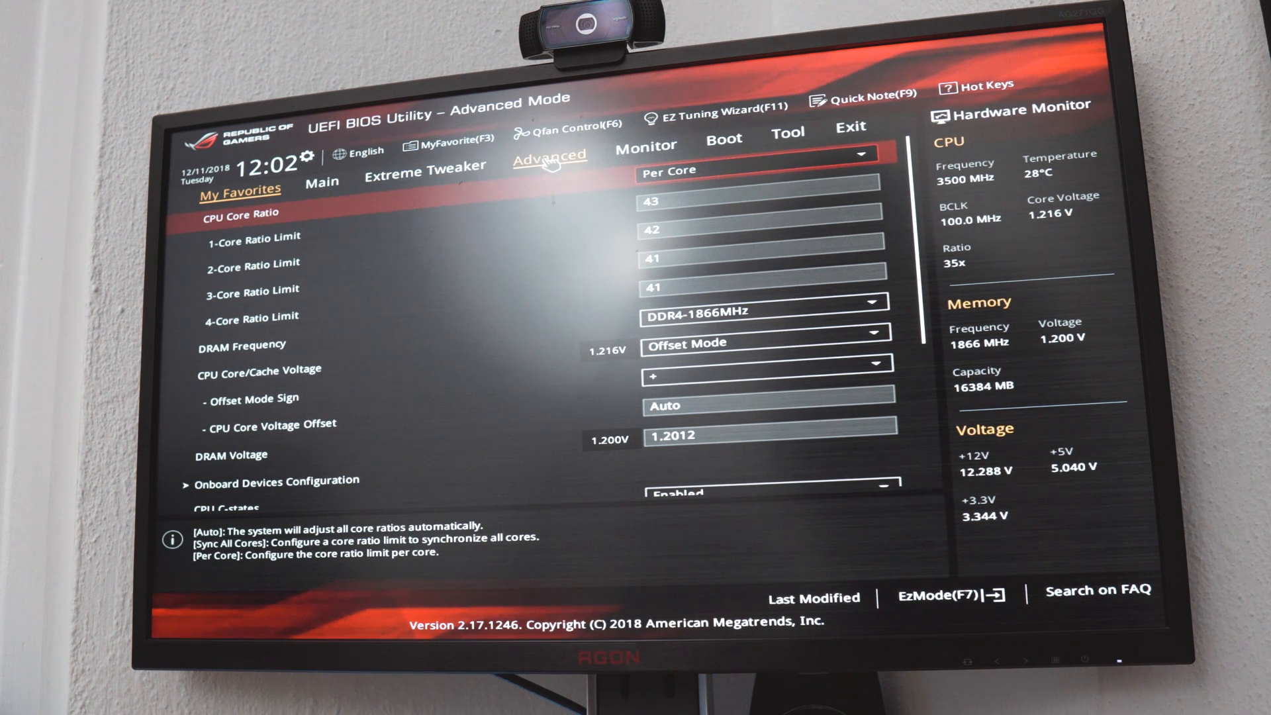
# - Enable Power On By PCI-E/PCI under Advanced > APM Configuration
pyautogui.click(548, 156)
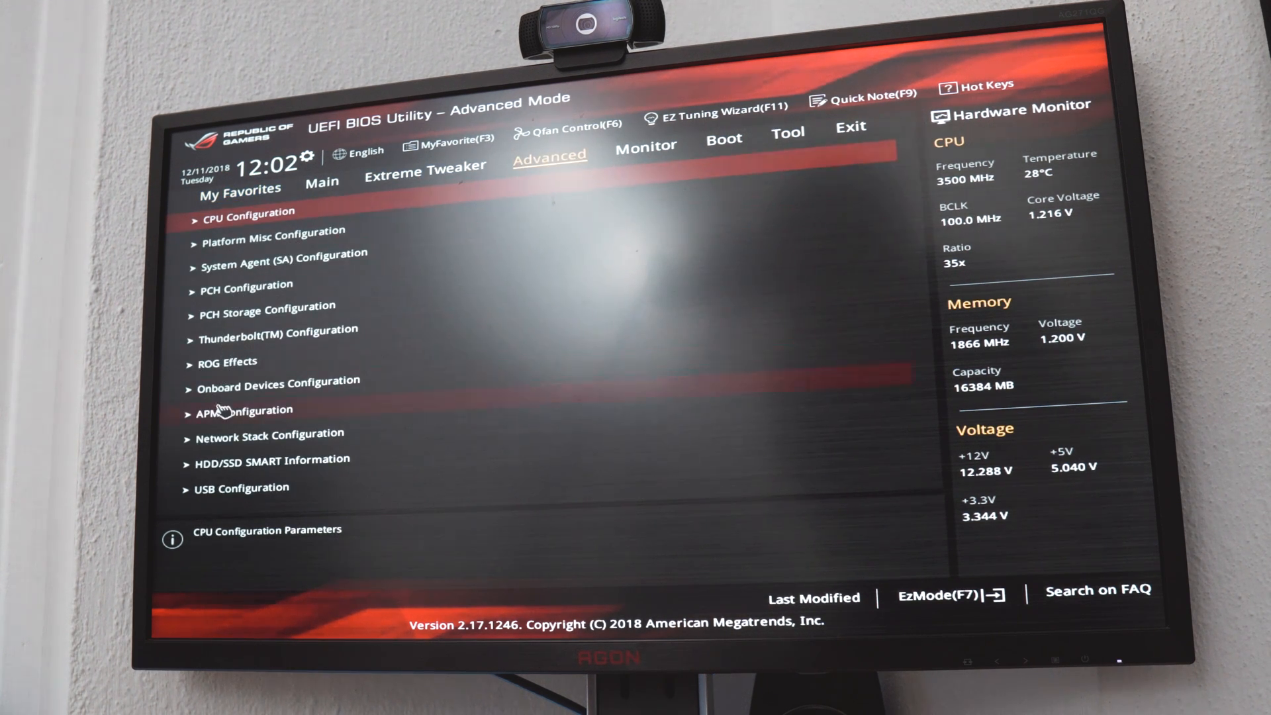
pyautogui.click(249, 412)
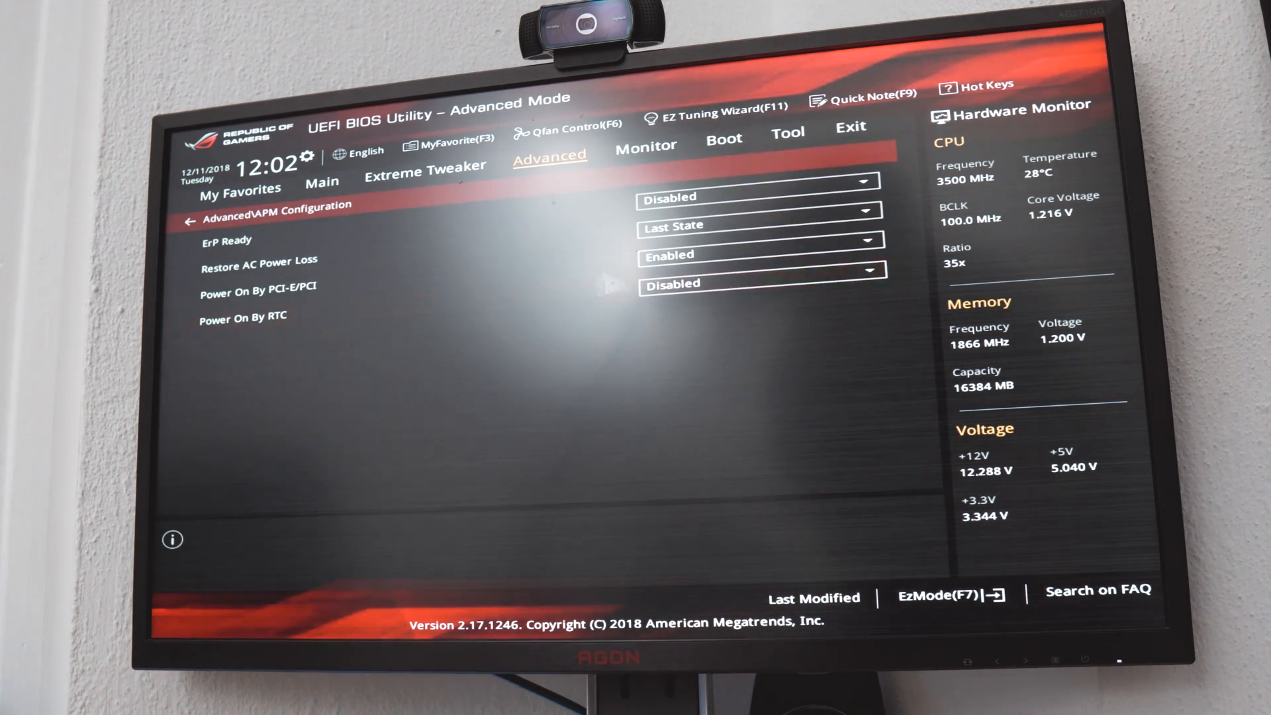
pyautogui.click(758, 225)
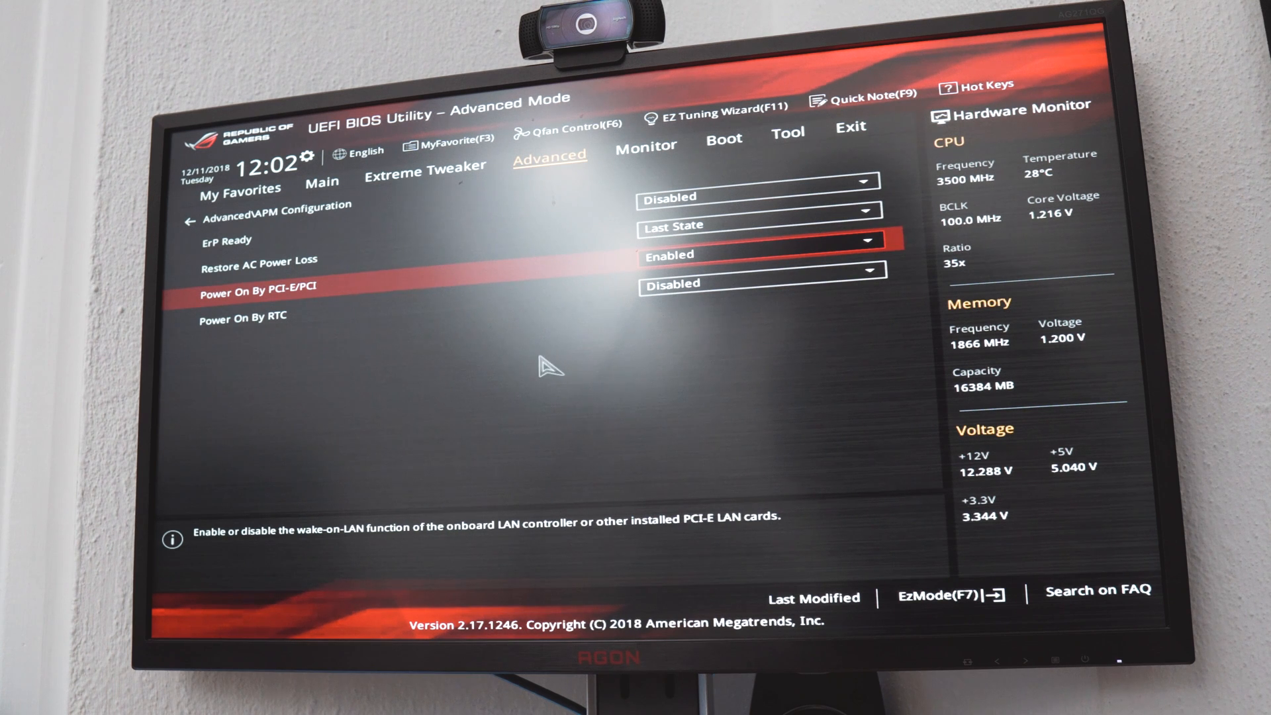
# - Save changes and reset, then open Network and Sharing Center by searching 'netw'
pyautogui.click(849, 127)
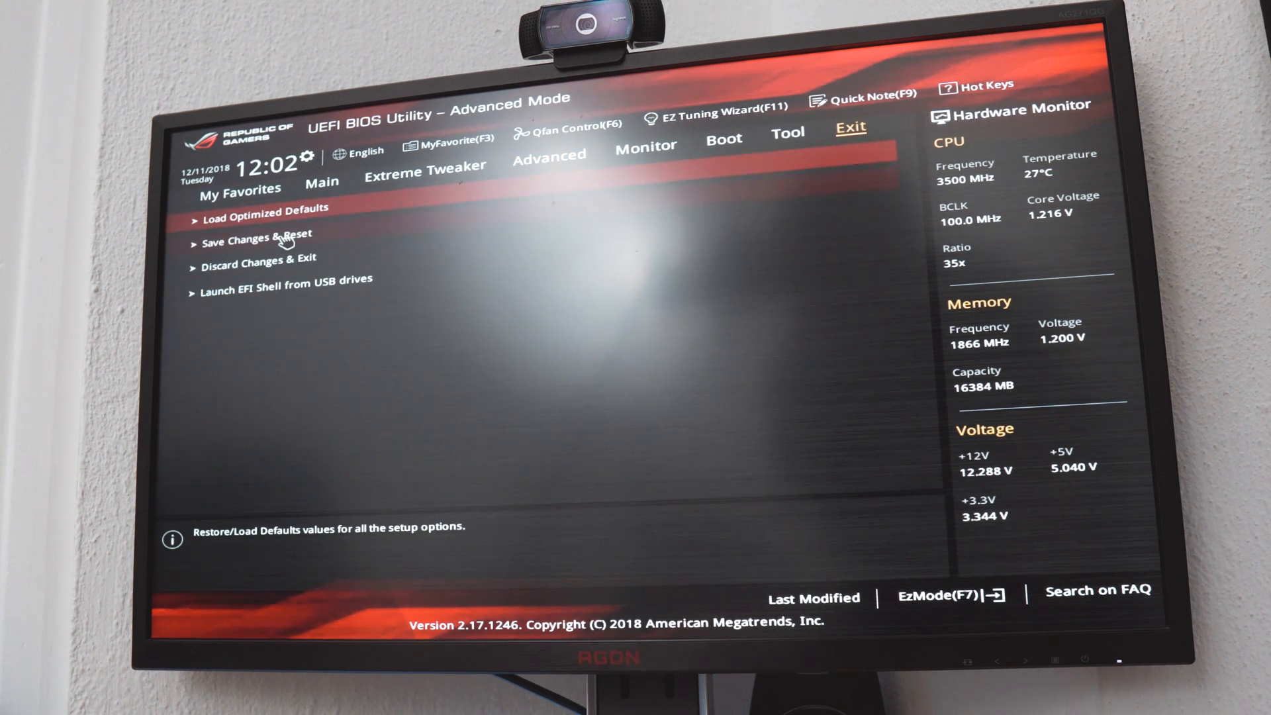
pyautogui.click(258, 233)
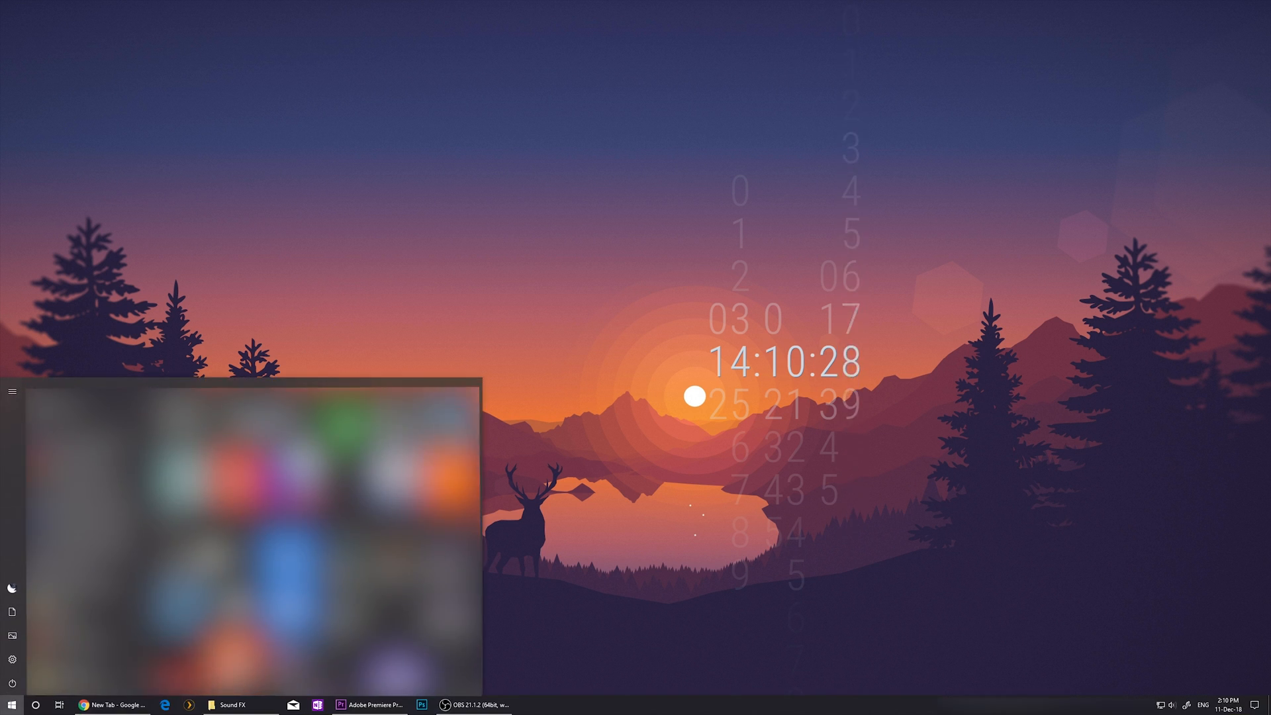
pyautogui.write('netw')
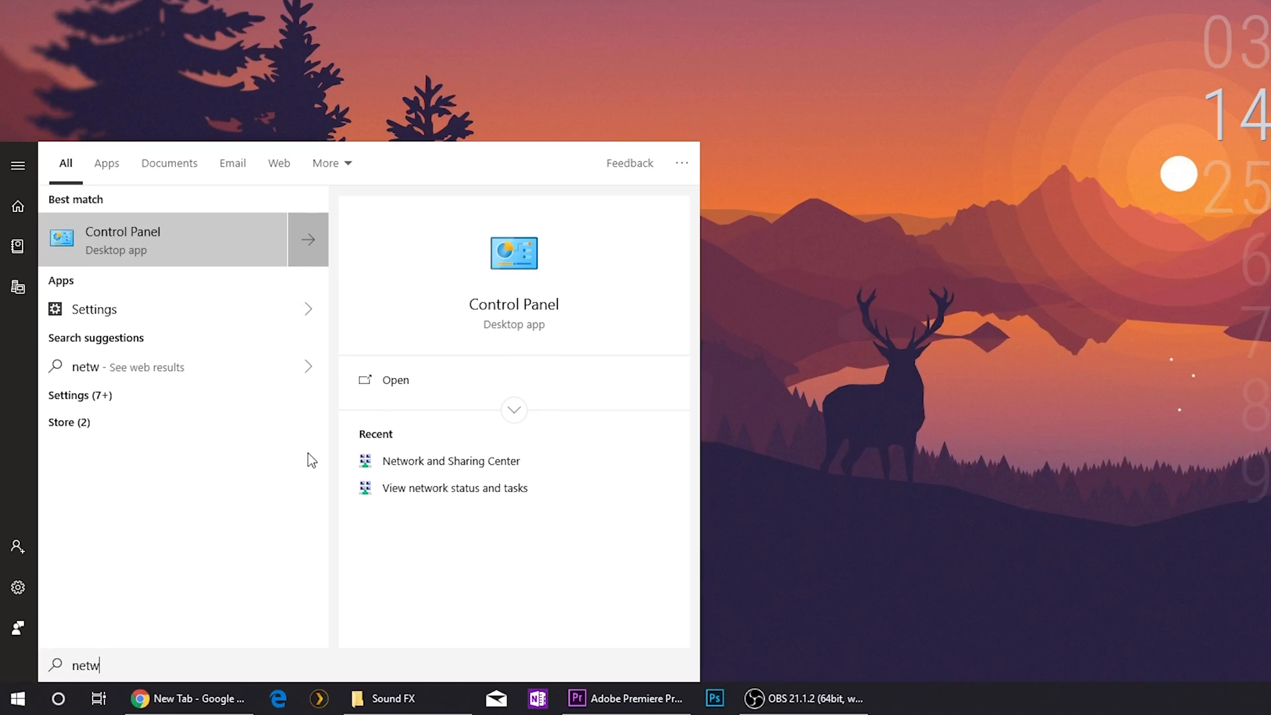
pyautogui.click(450, 461)
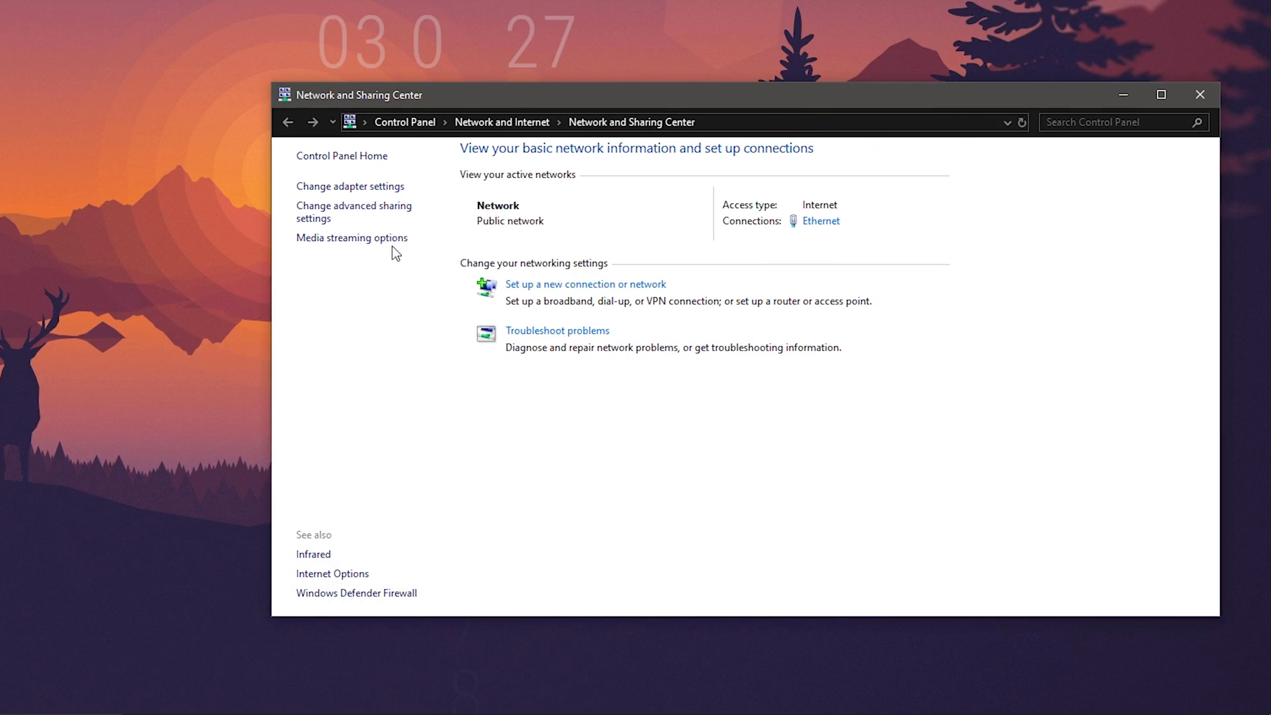
# - Open the Ethernet adapter's Configure dialog and reach its Advanced tab, with magic-packet wake checked
pyautogui.click(350, 186)
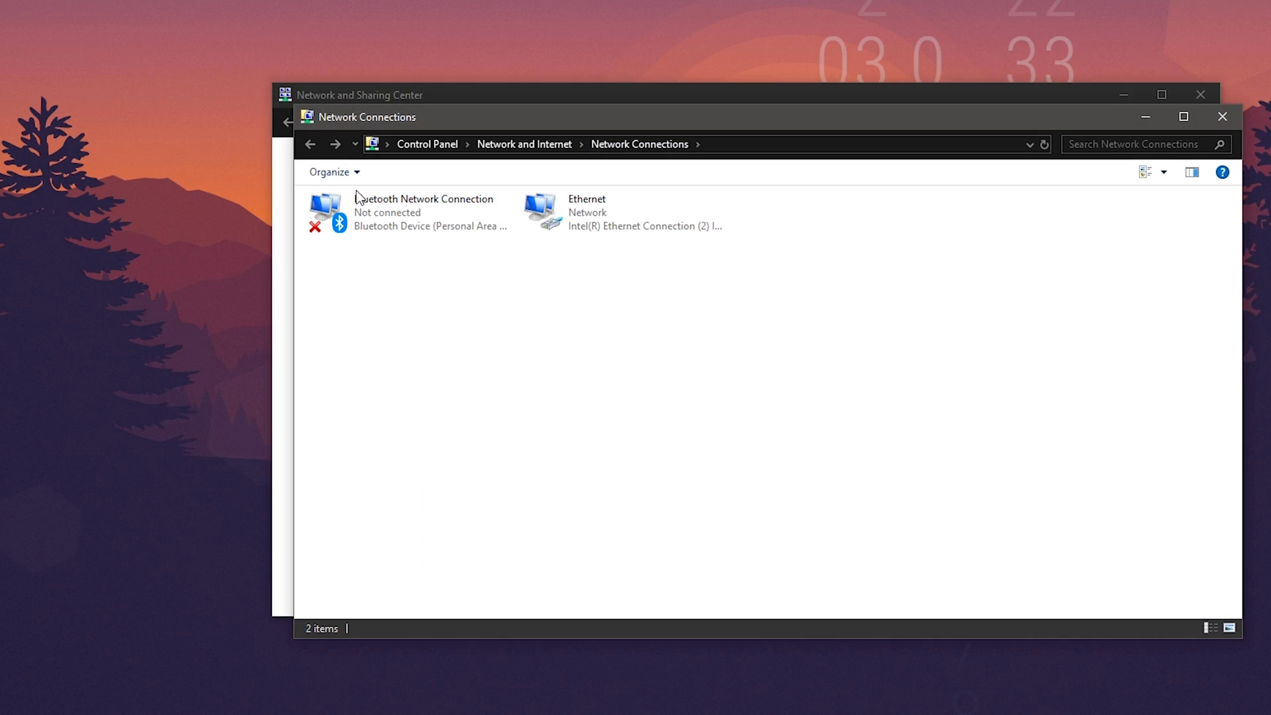
pyautogui.click(625, 212)
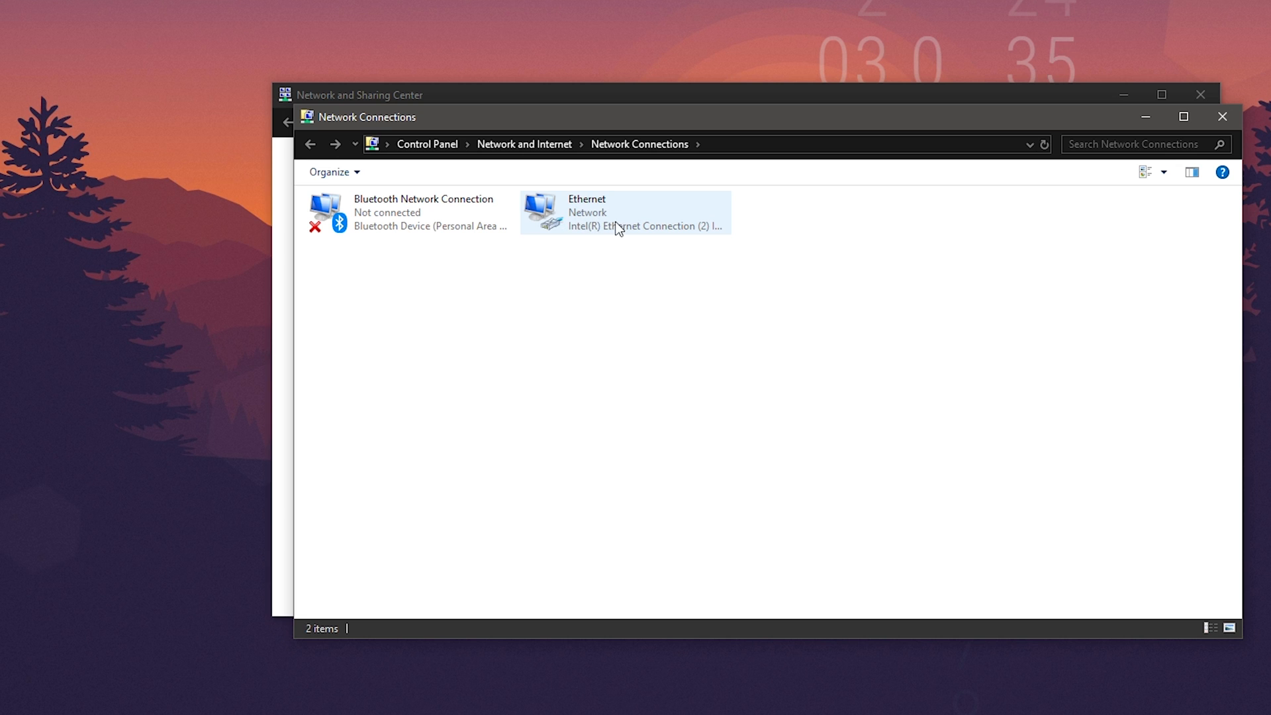
pyautogui.rightClick(620, 213)
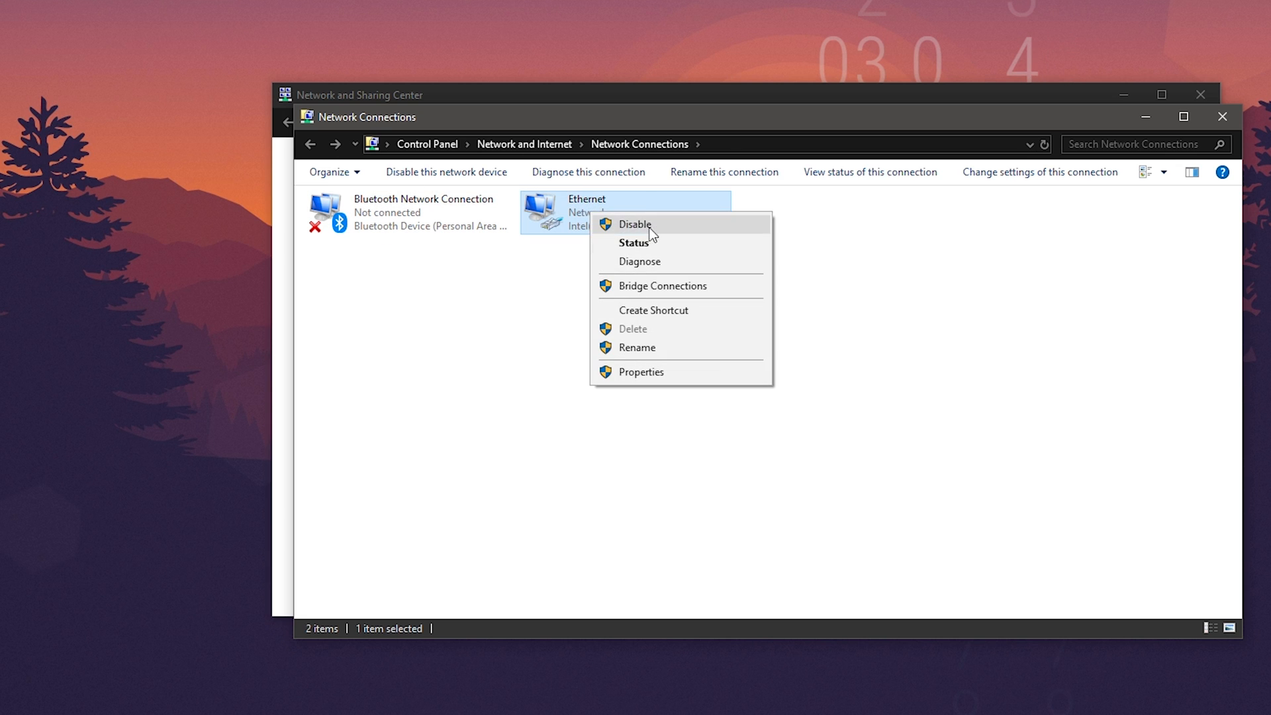
pyautogui.click(640, 371)
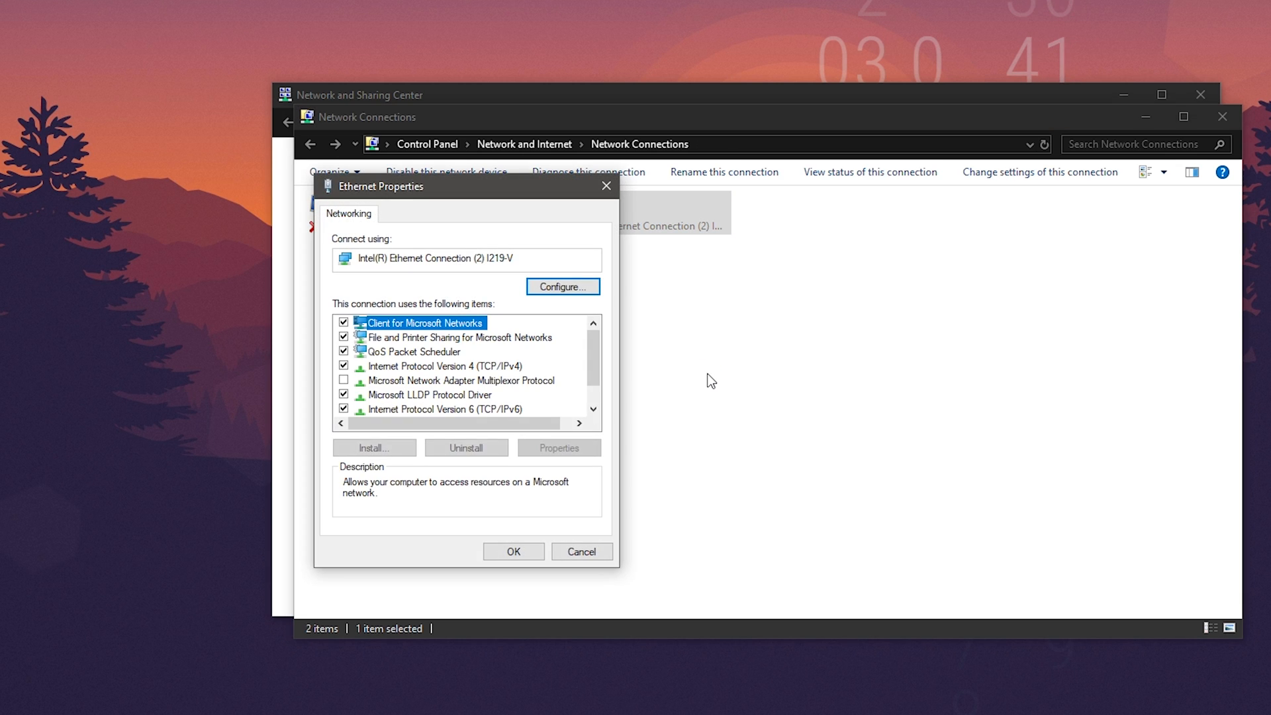
pyautogui.click(562, 286)
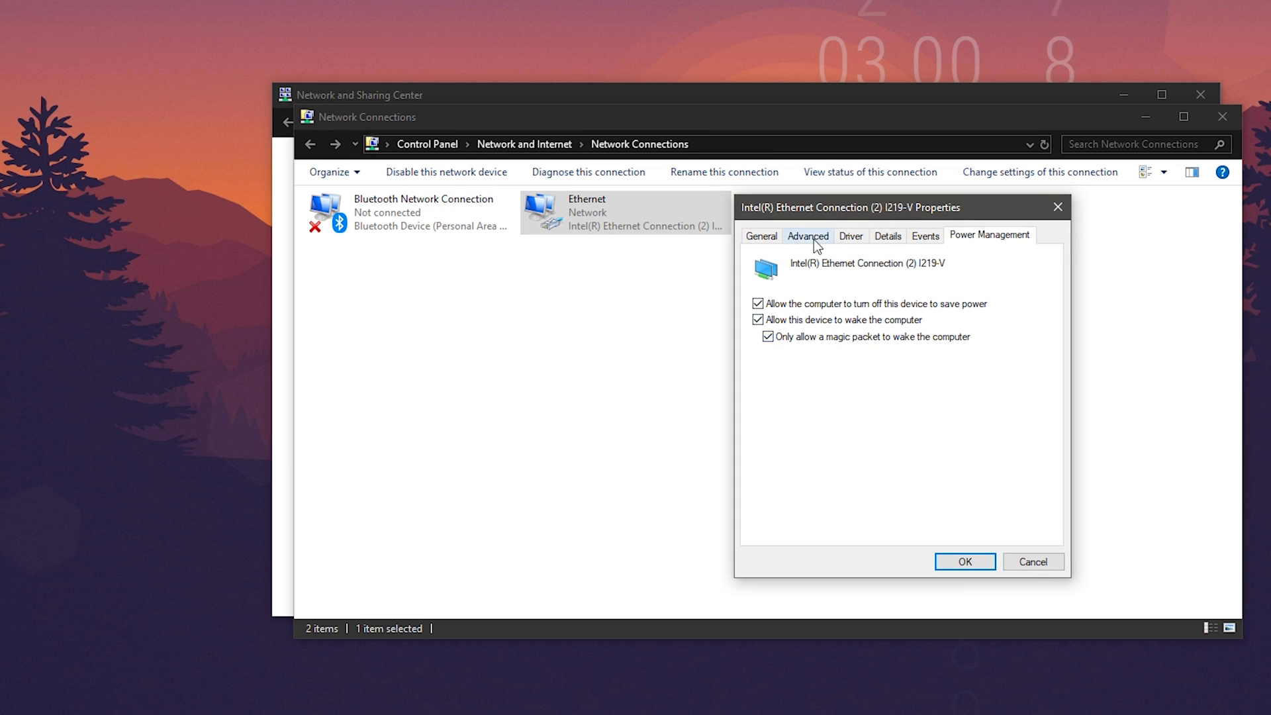
pyautogui.click(806, 235)
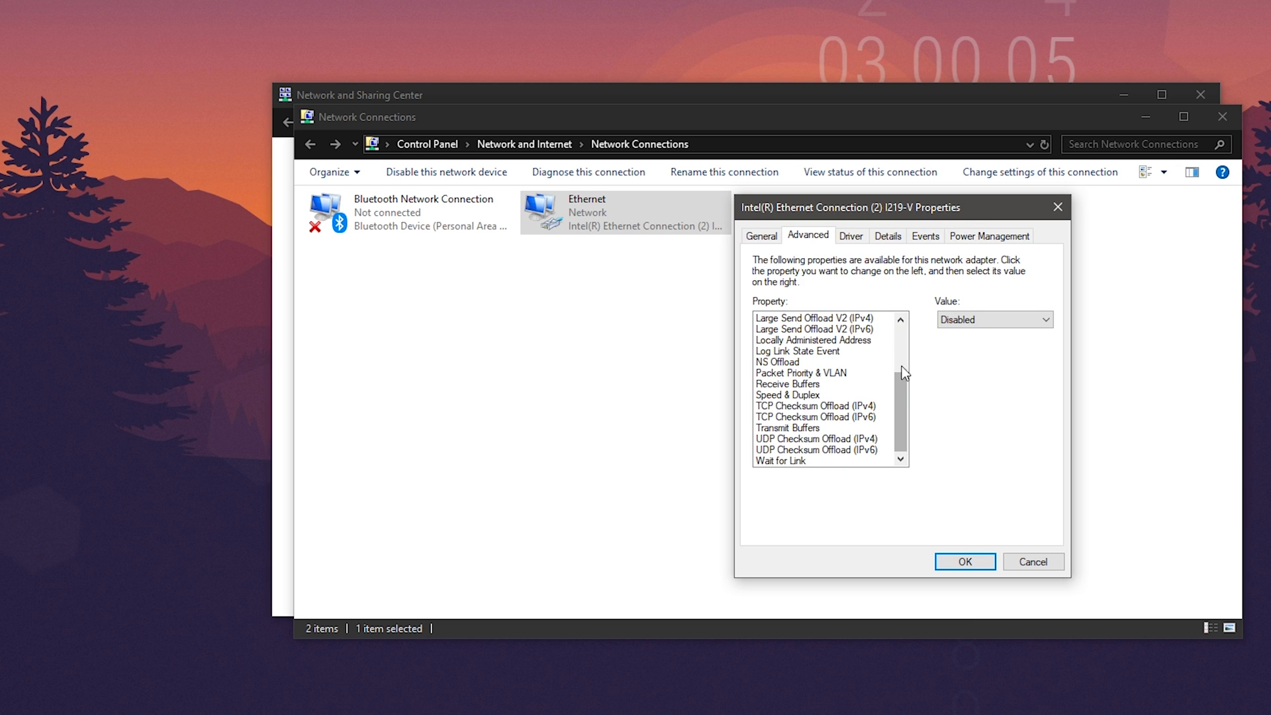